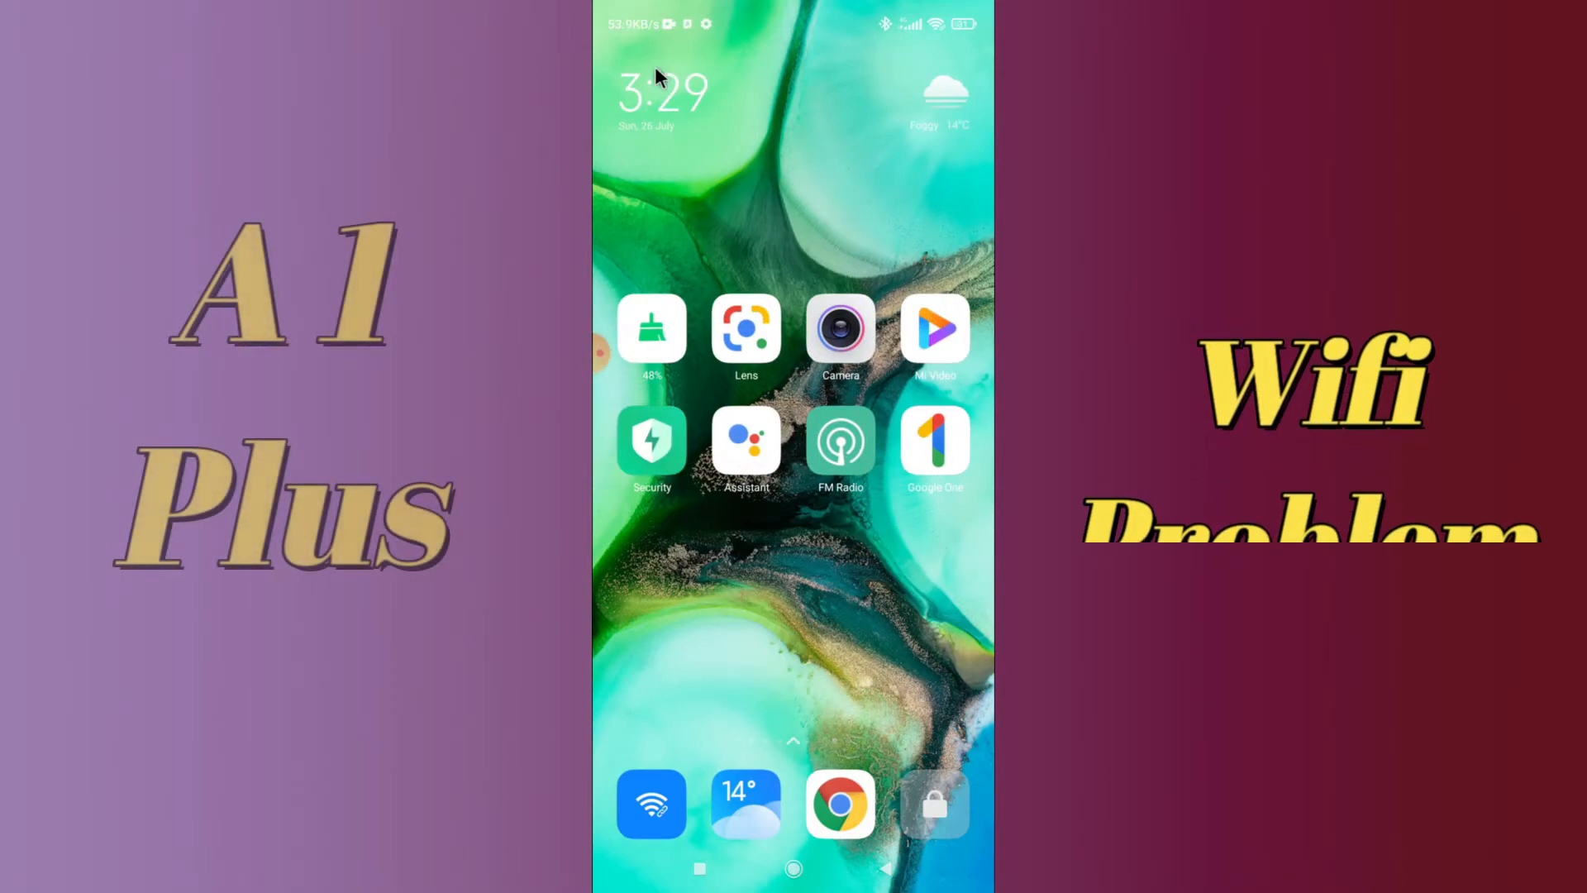
Swipe to the second home page holding Hotspot, ShareMe, Drive and Music.
scroll(left, 3)
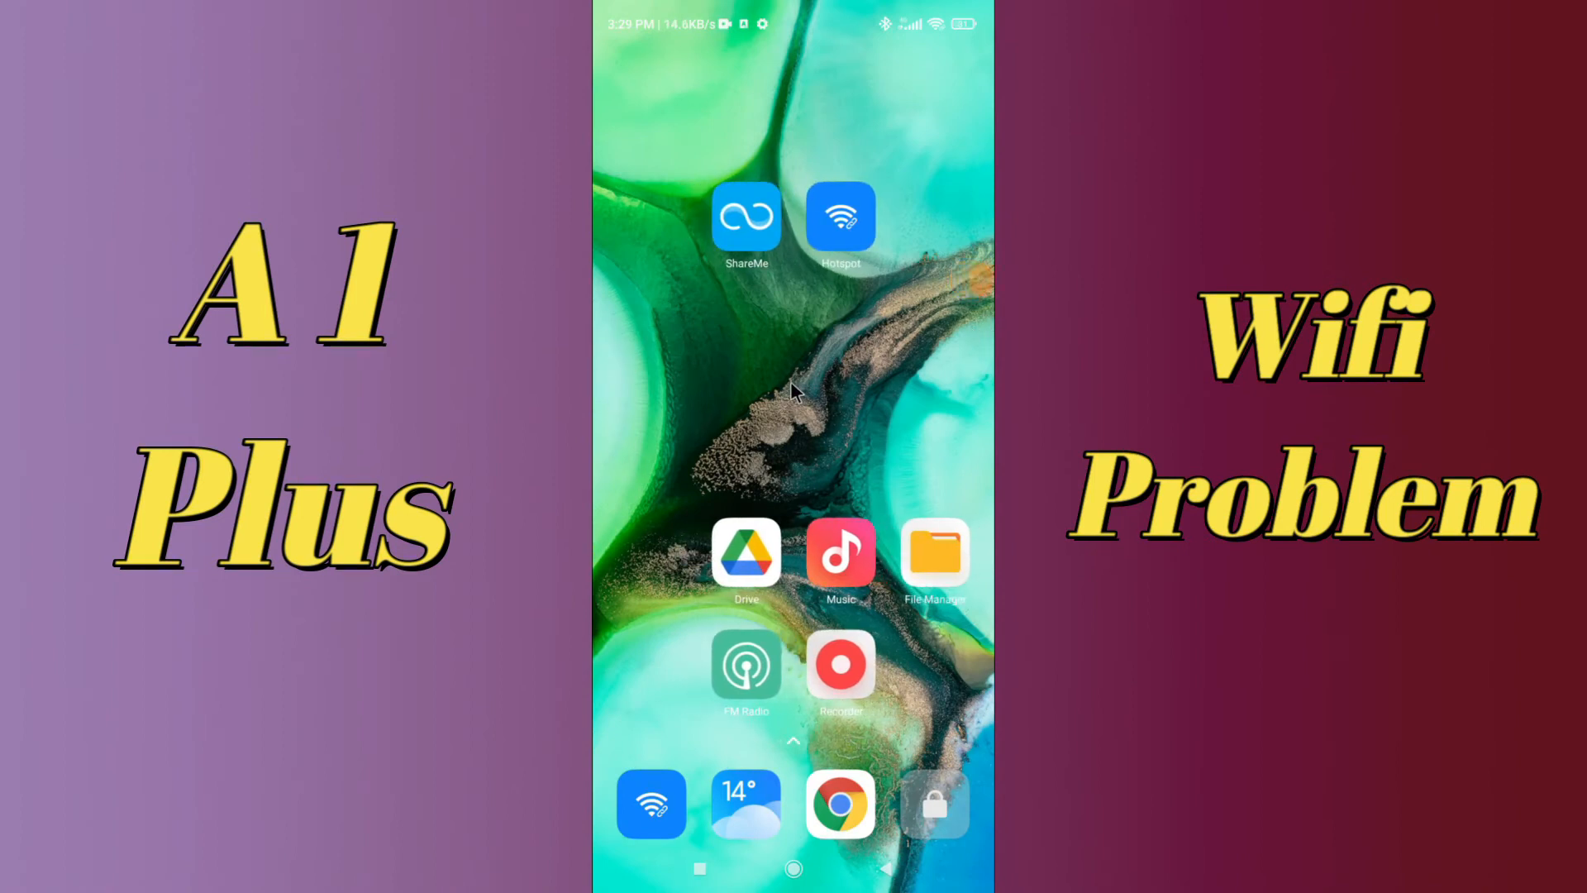
mouse_move(968, 461)
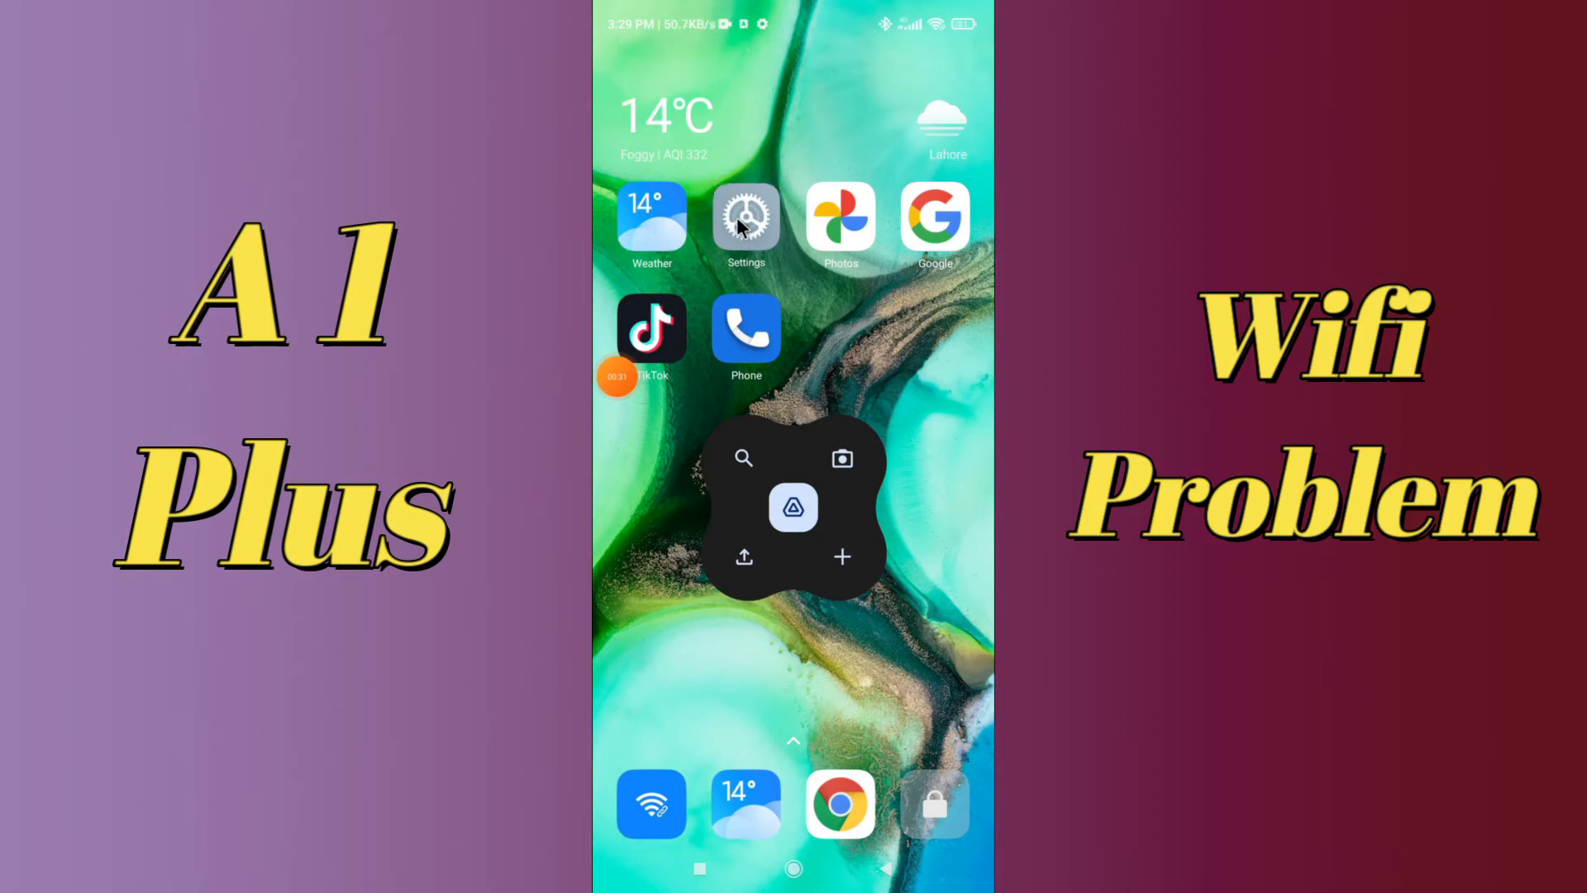
Launch Settings and go to the Connection & sharing page.
click(747, 217)
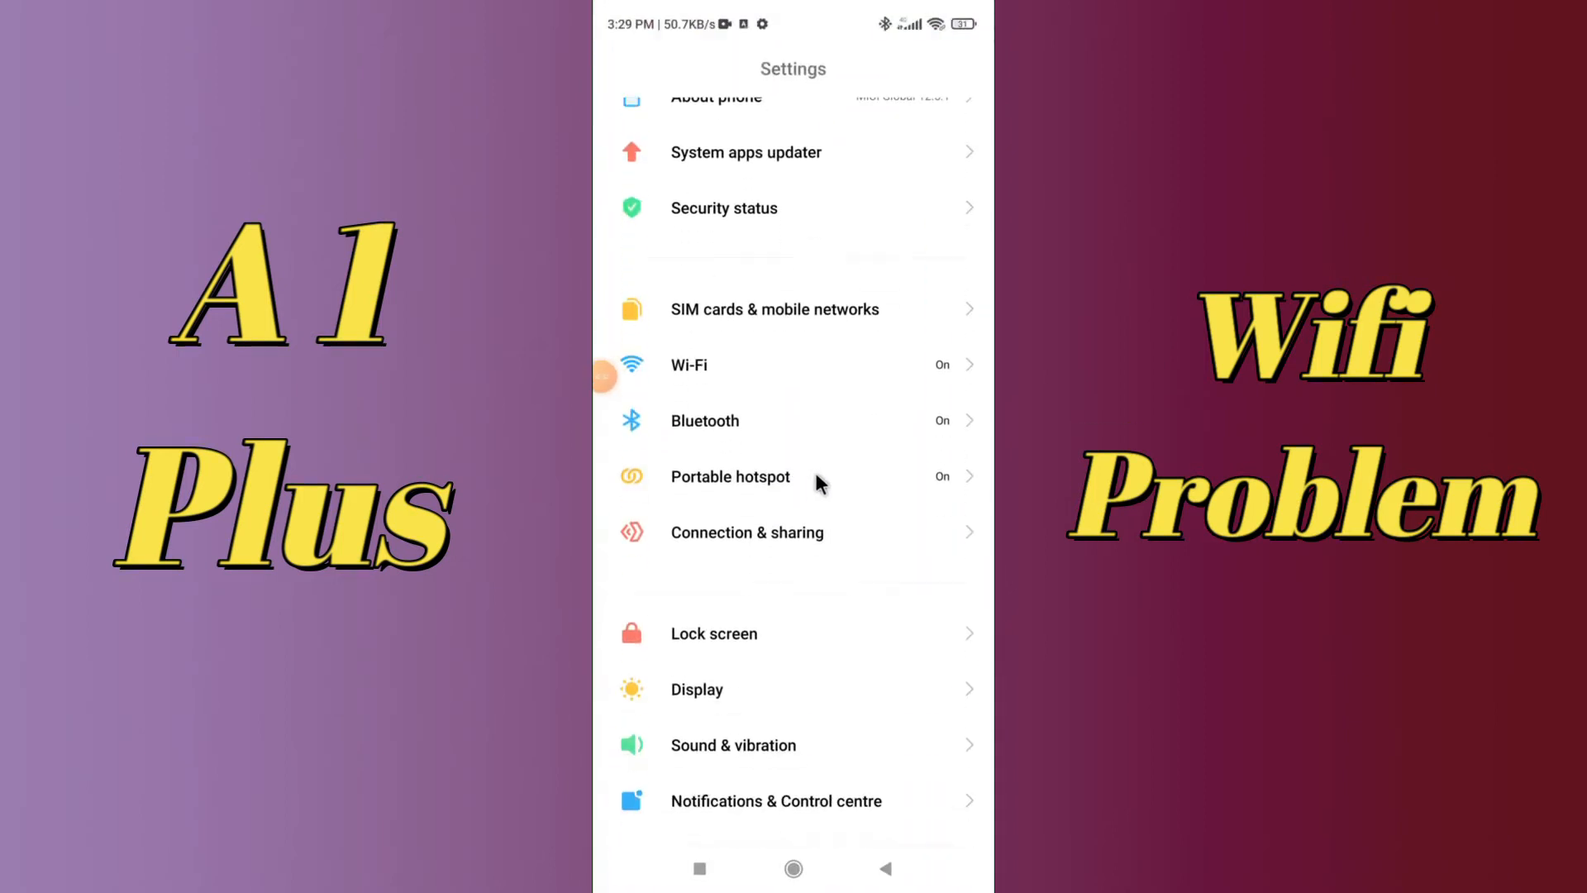
scroll(down, 3)
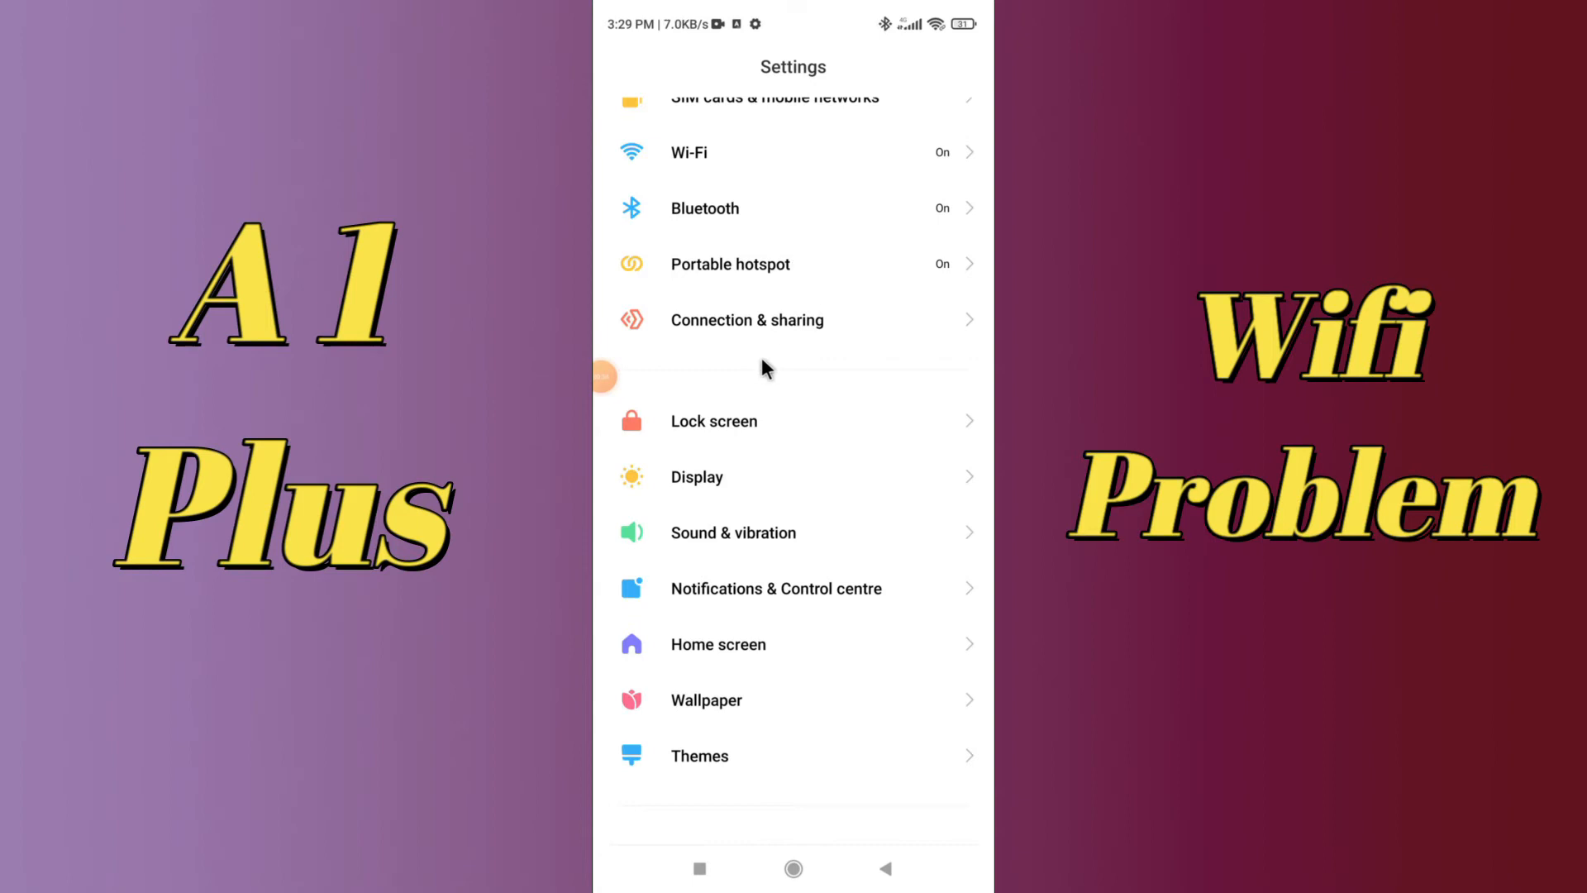
click(747, 320)
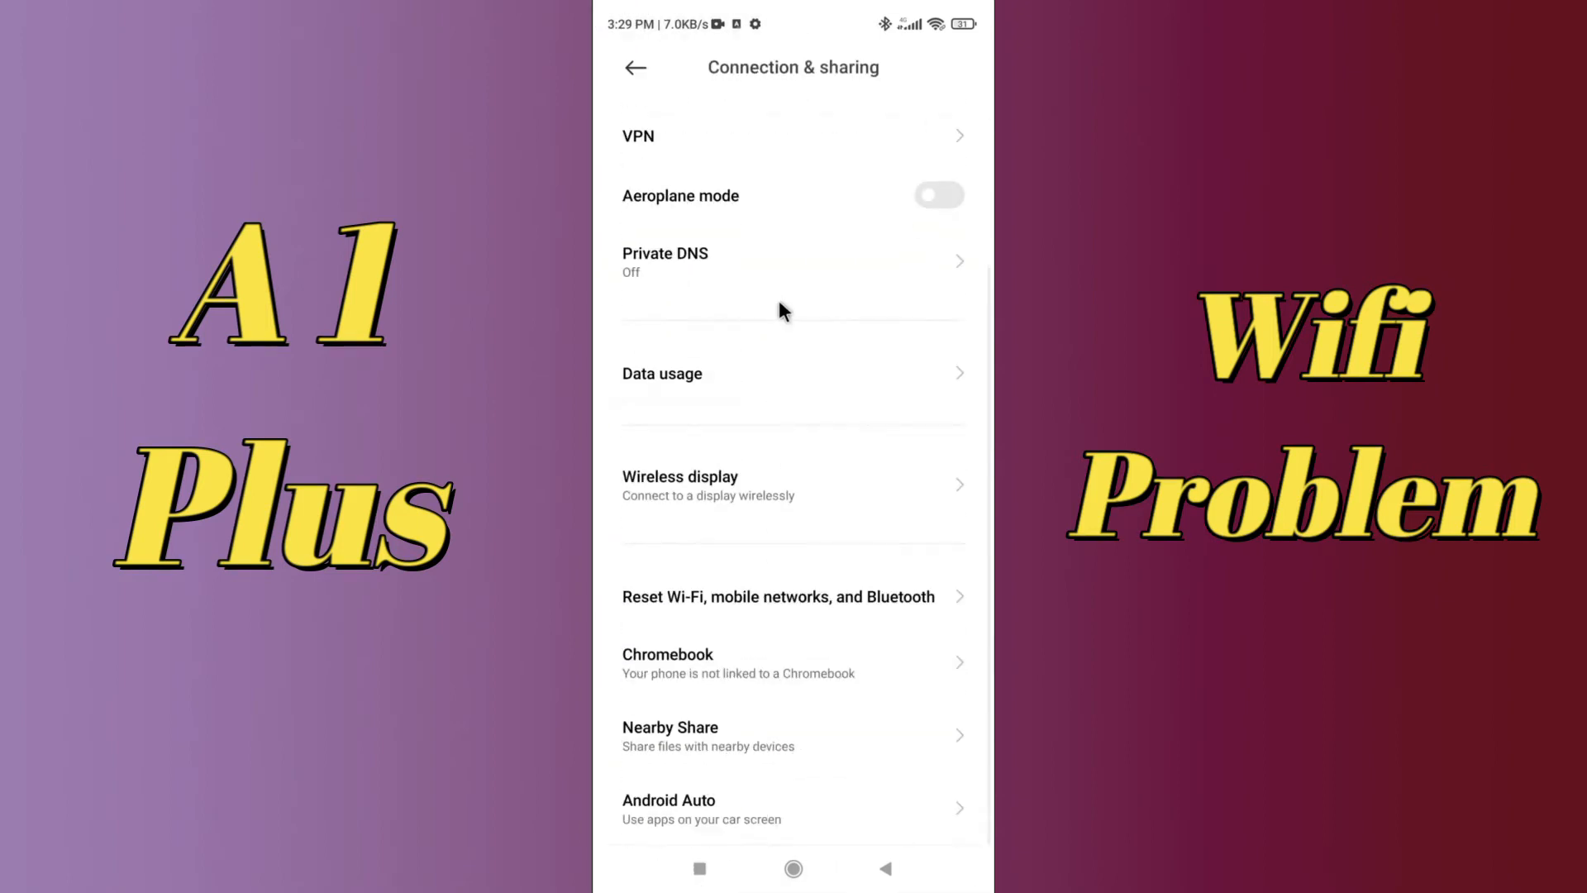
mouse_move(667, 560)
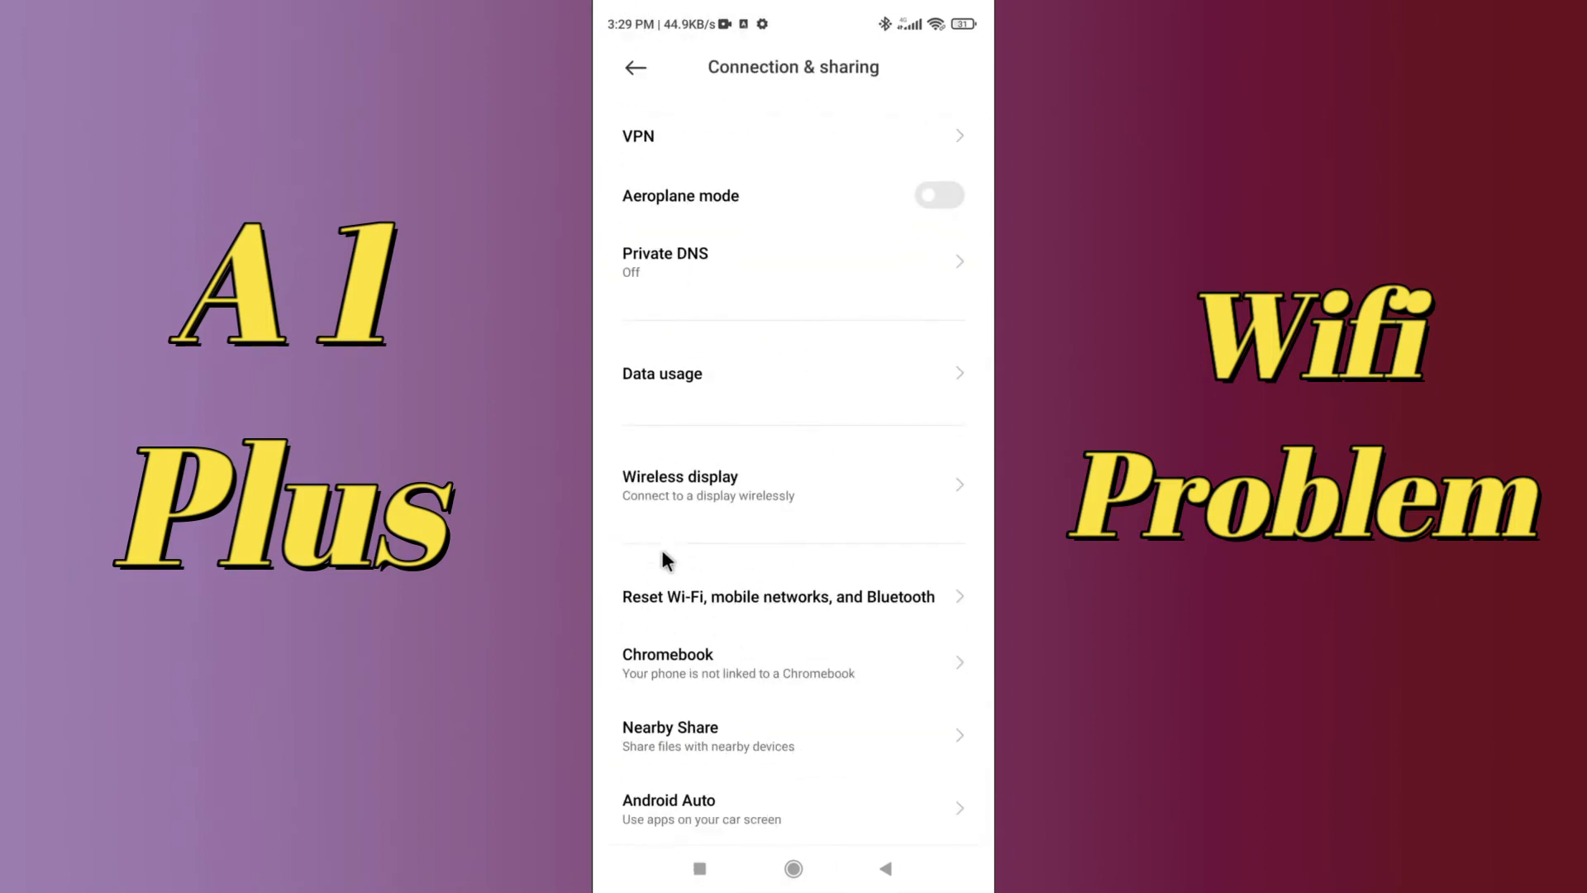
Reset Wi-Fi, mobile network and Bluetooth settings and confirm the reset.
click(779, 597)
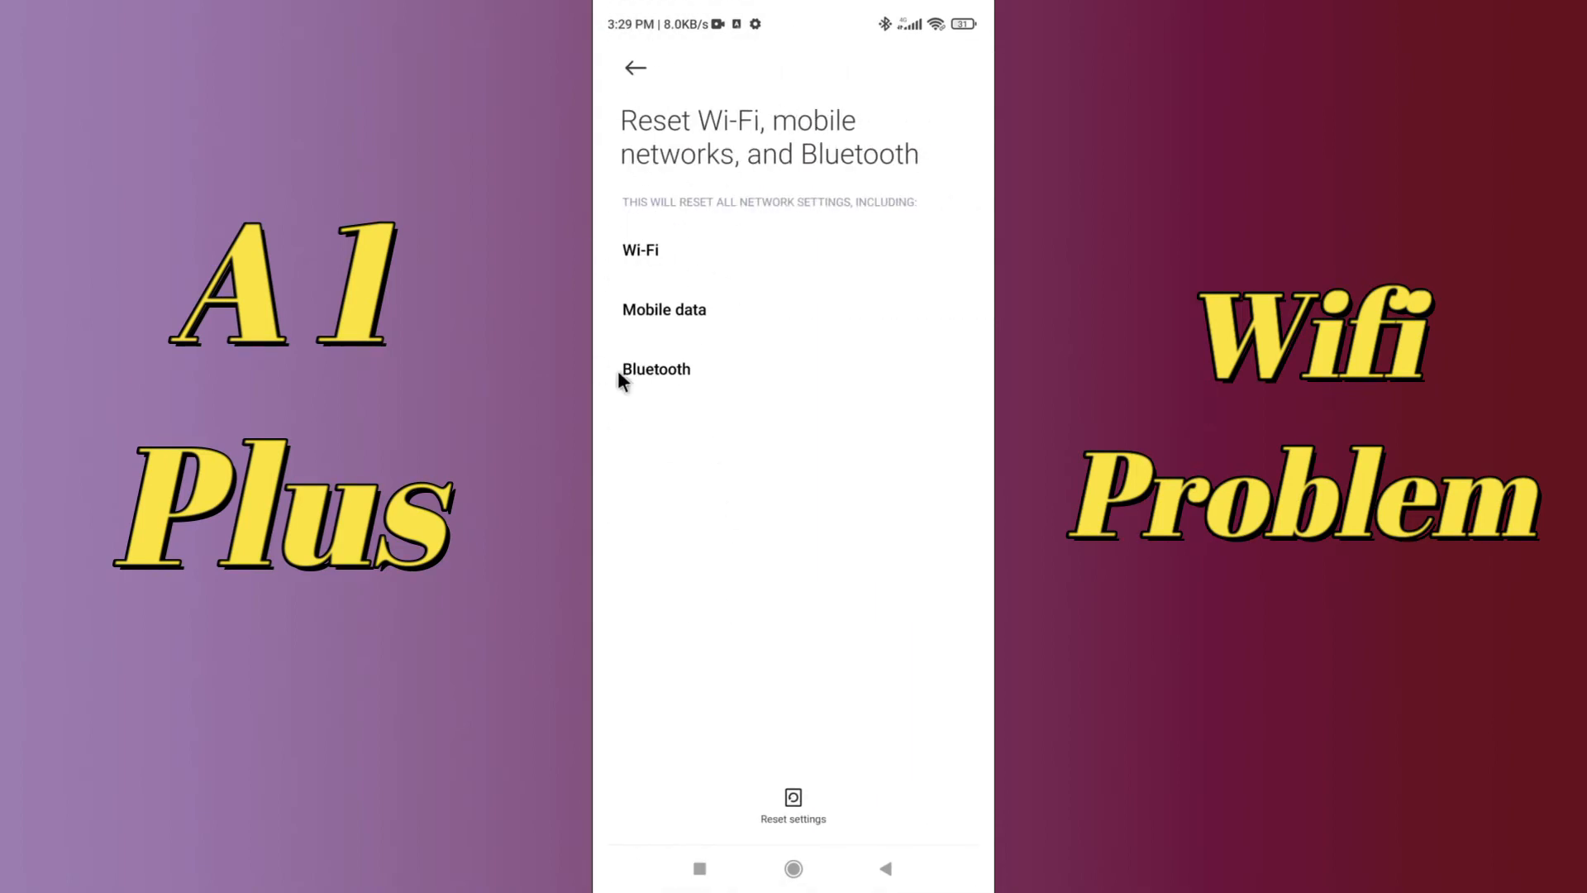
click(793, 803)
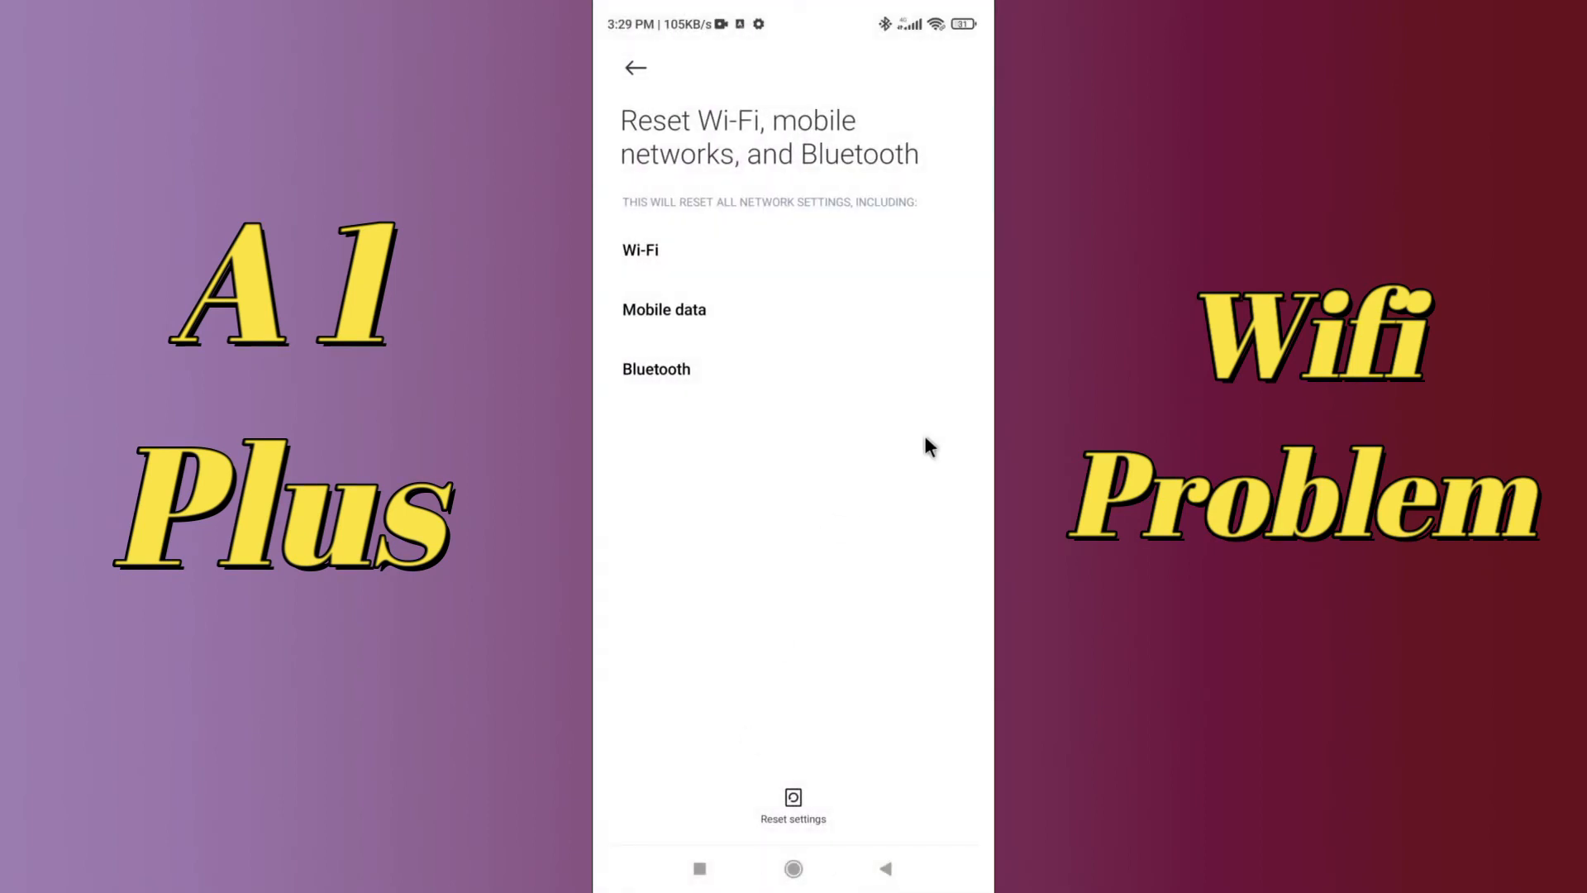
click(634, 68)
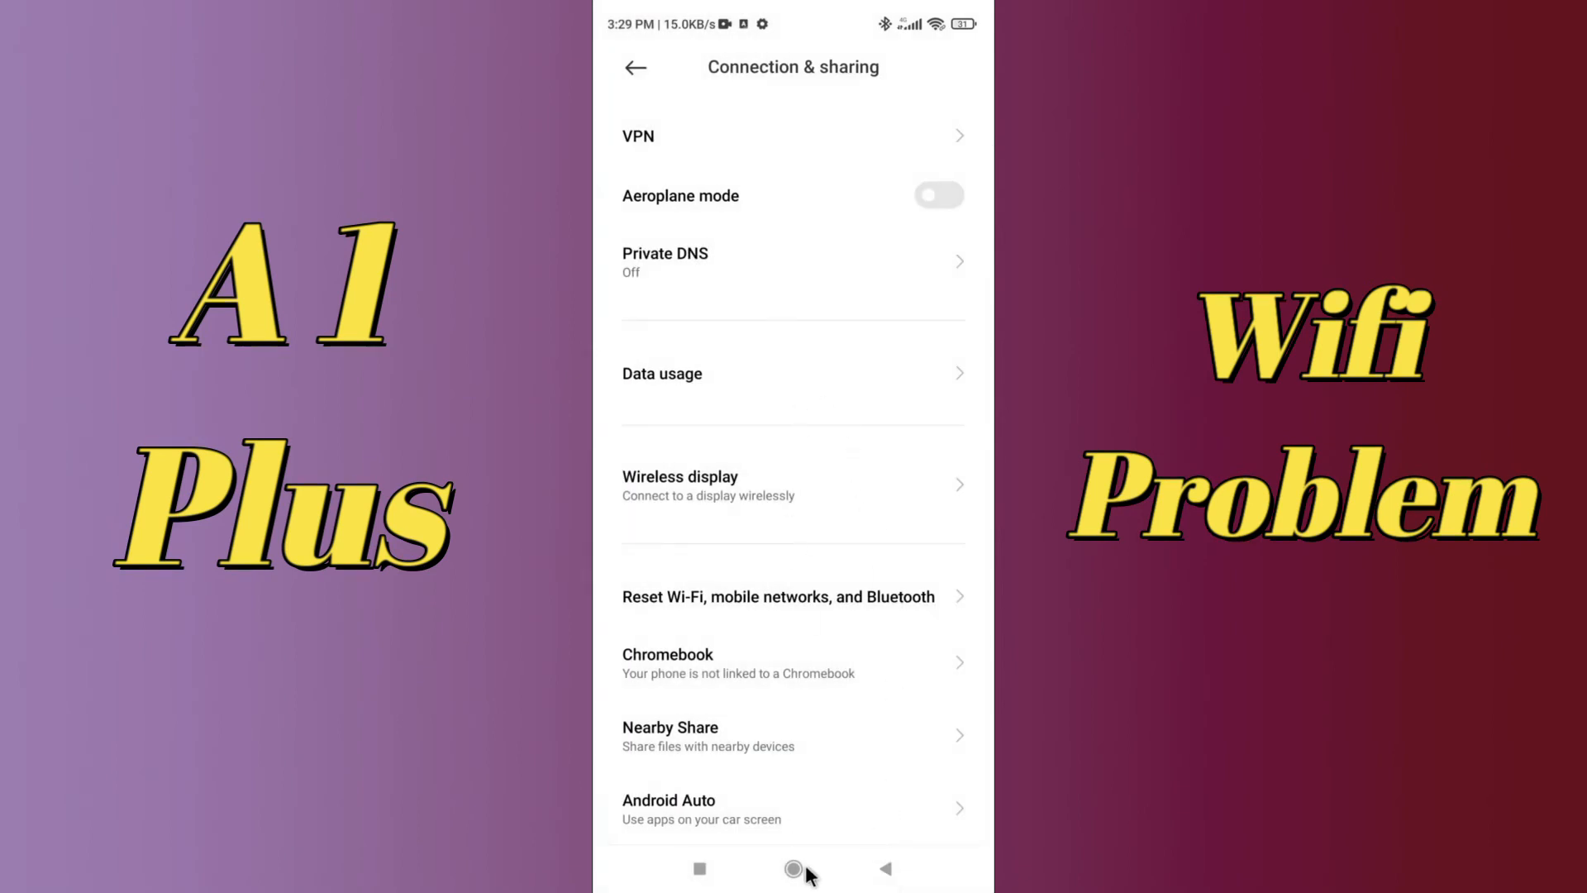
mouse_move(924, 865)
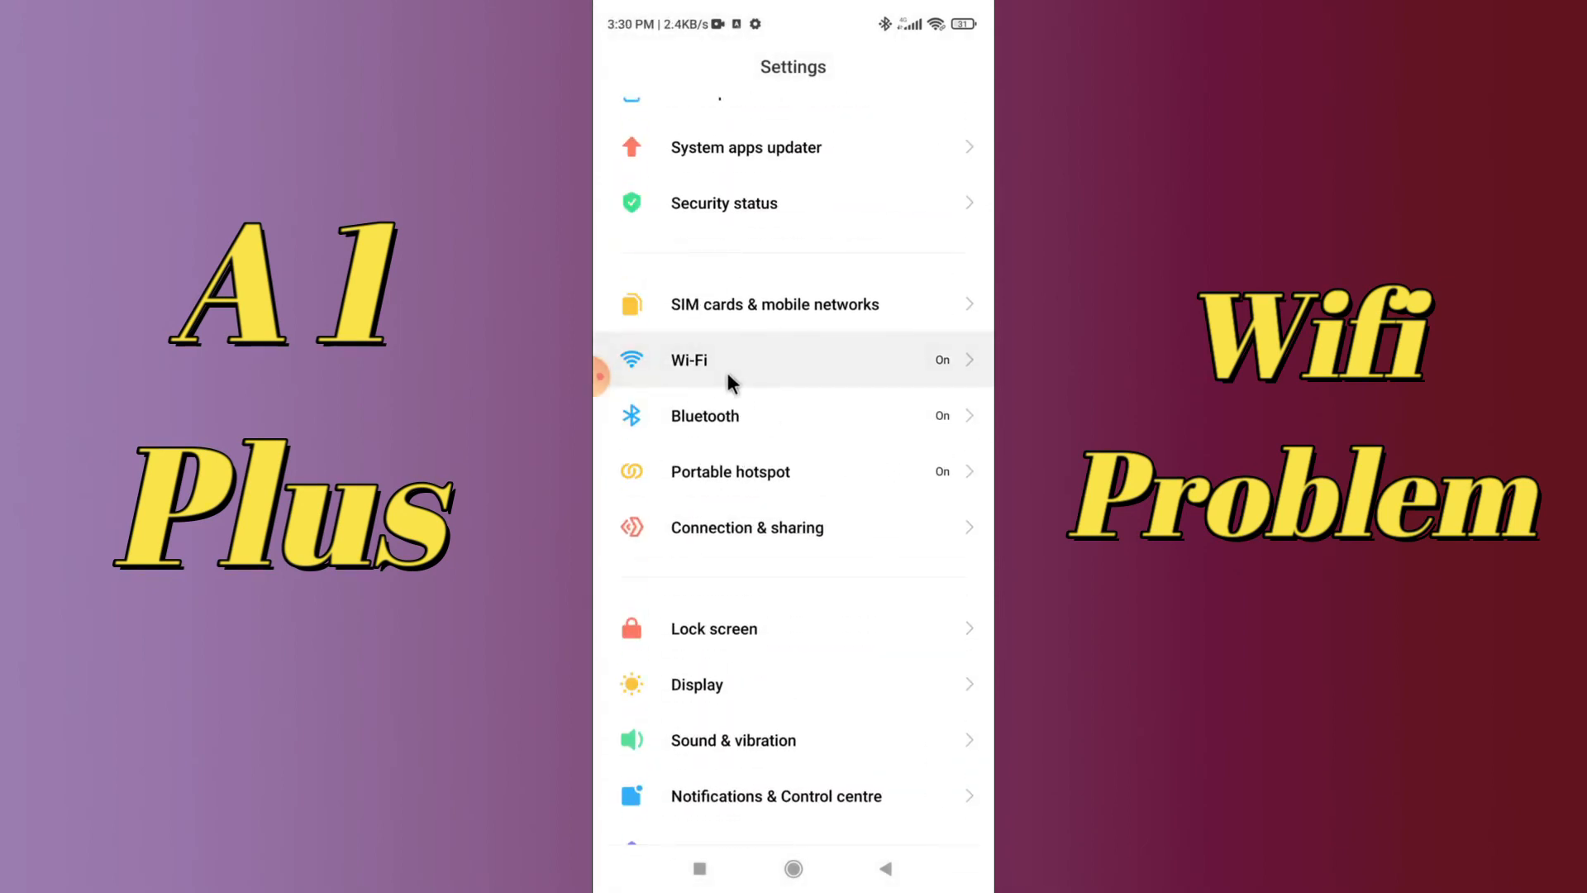
Show the Wi-Fi page with Wi-Fi on and available networks loading.
click(721, 360)
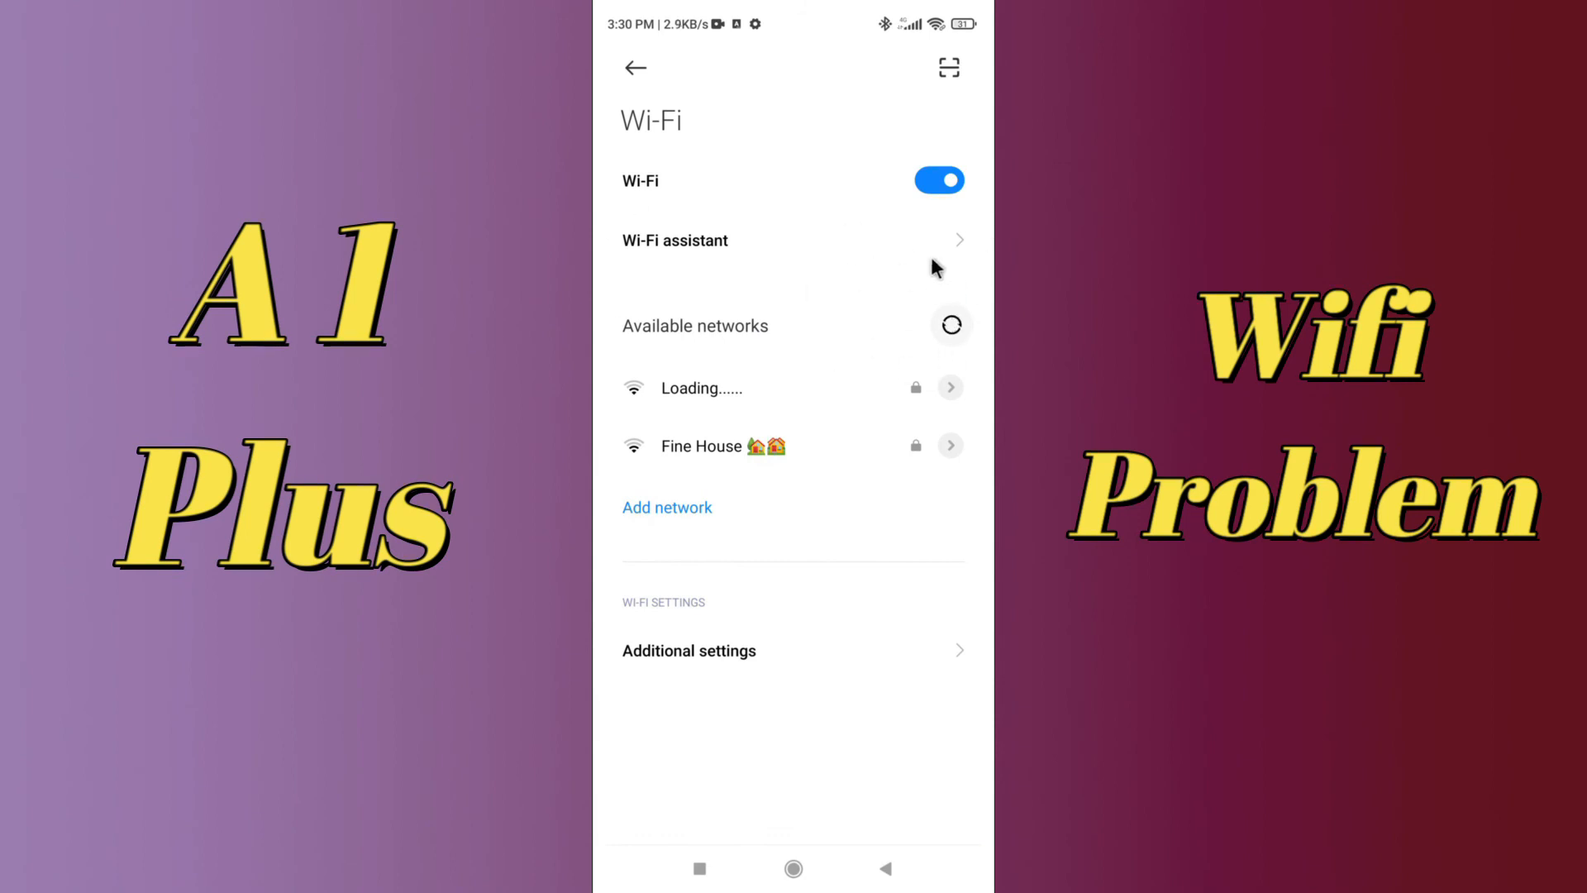
mouse_move(923, 216)
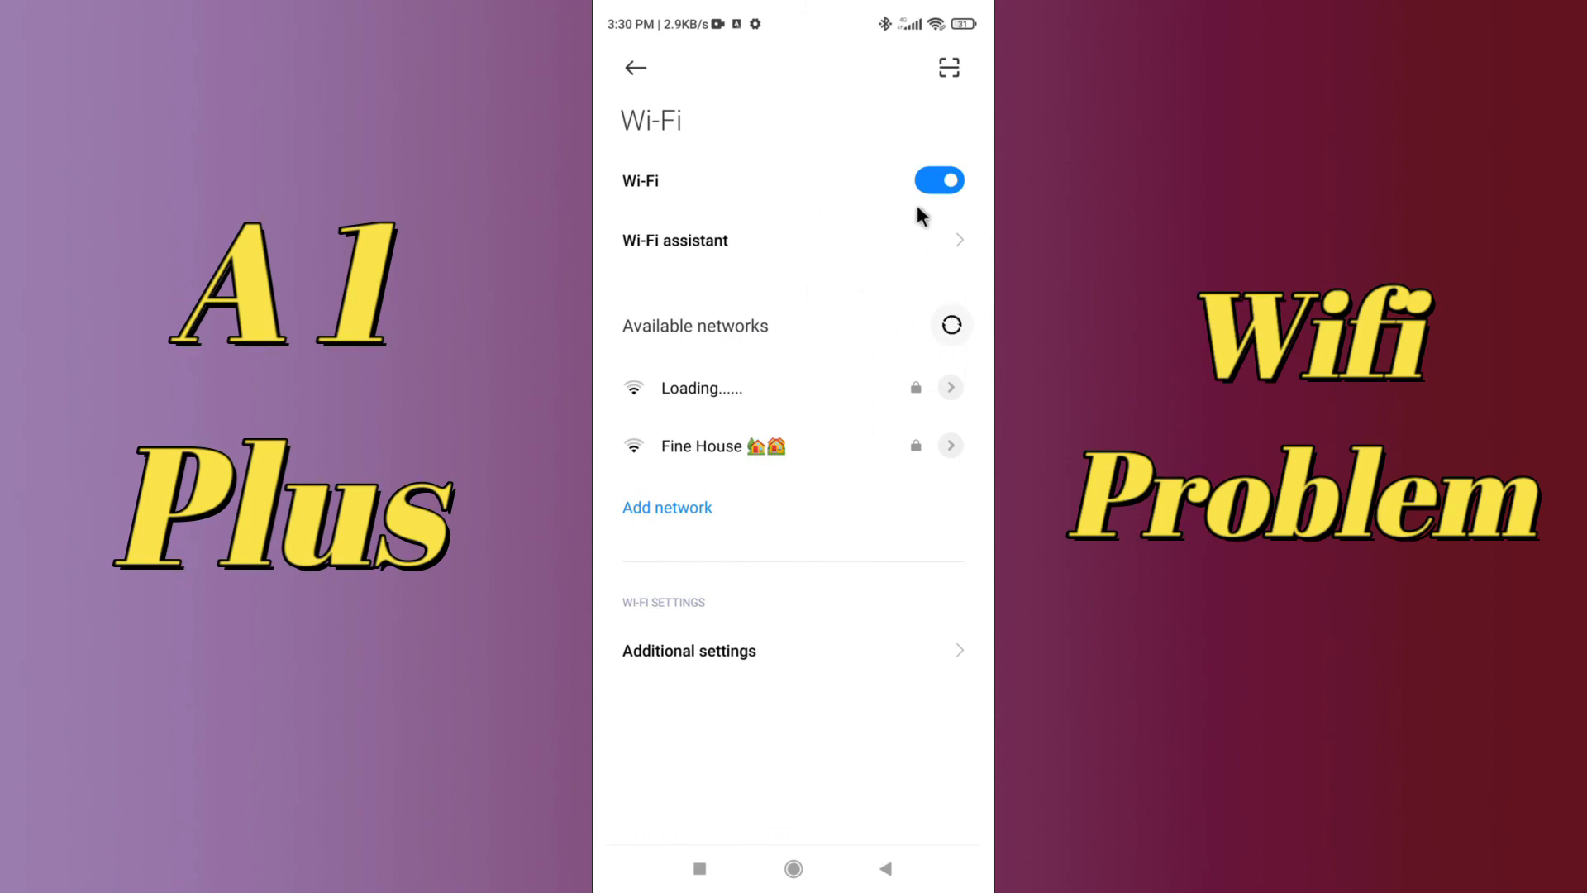